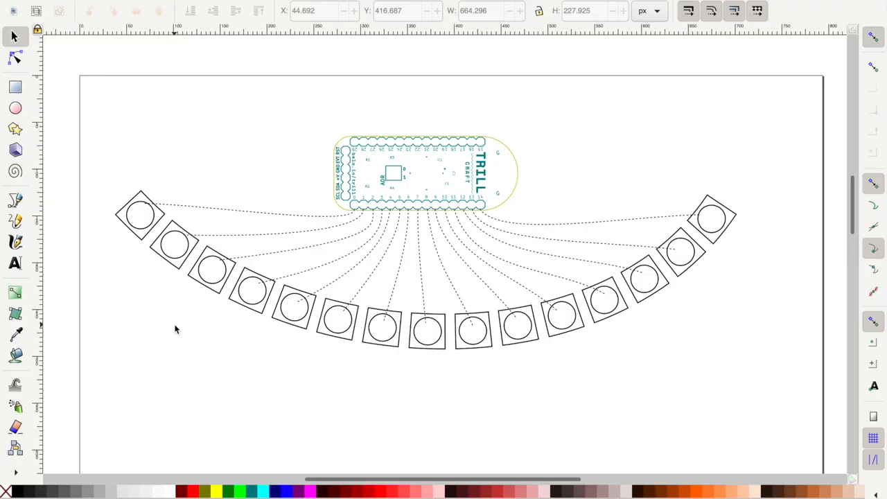
mouse_move(513, 137)
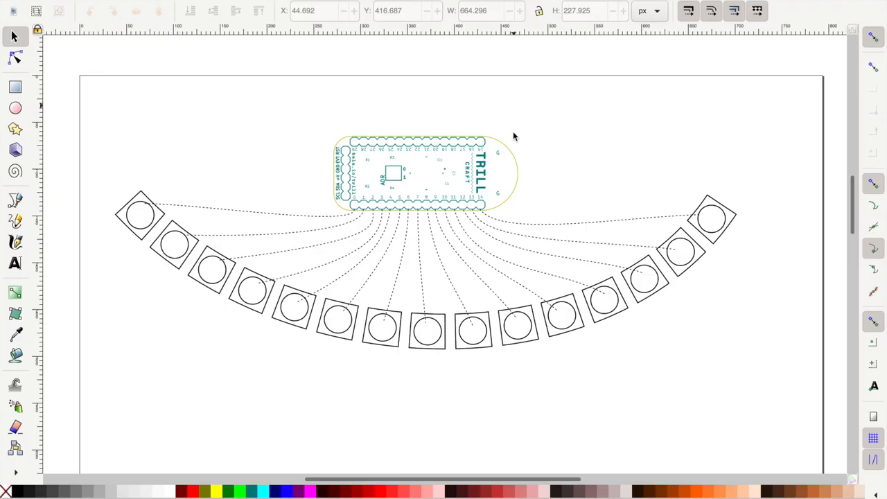
Navigate from the BelaPlatform page into the Trill repository's hardware folder
left_click(425, 171)
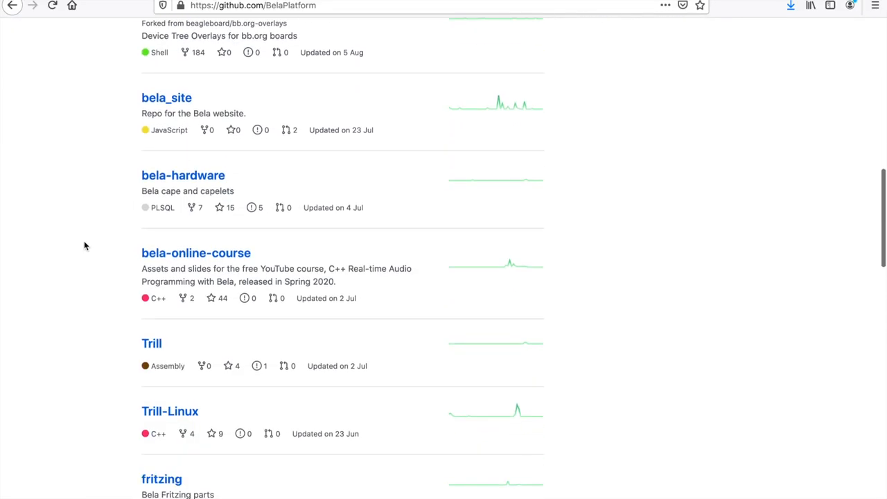
left_click(151, 344)
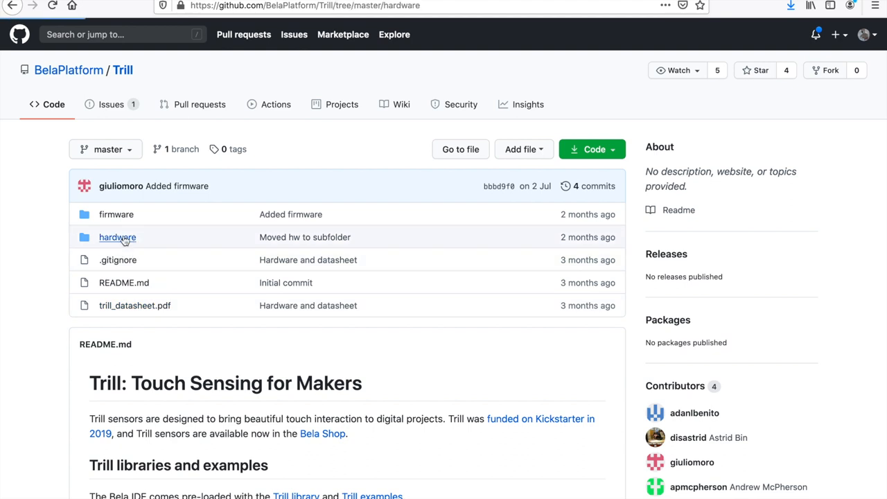
left_click(117, 237)
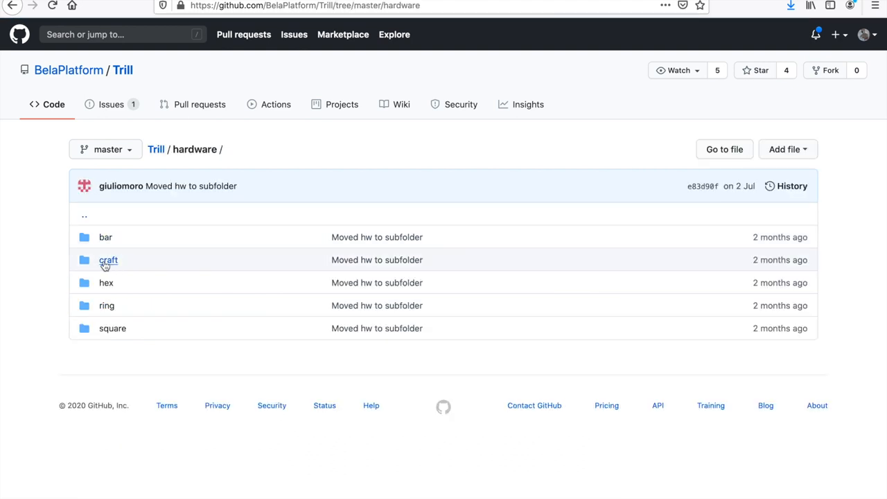